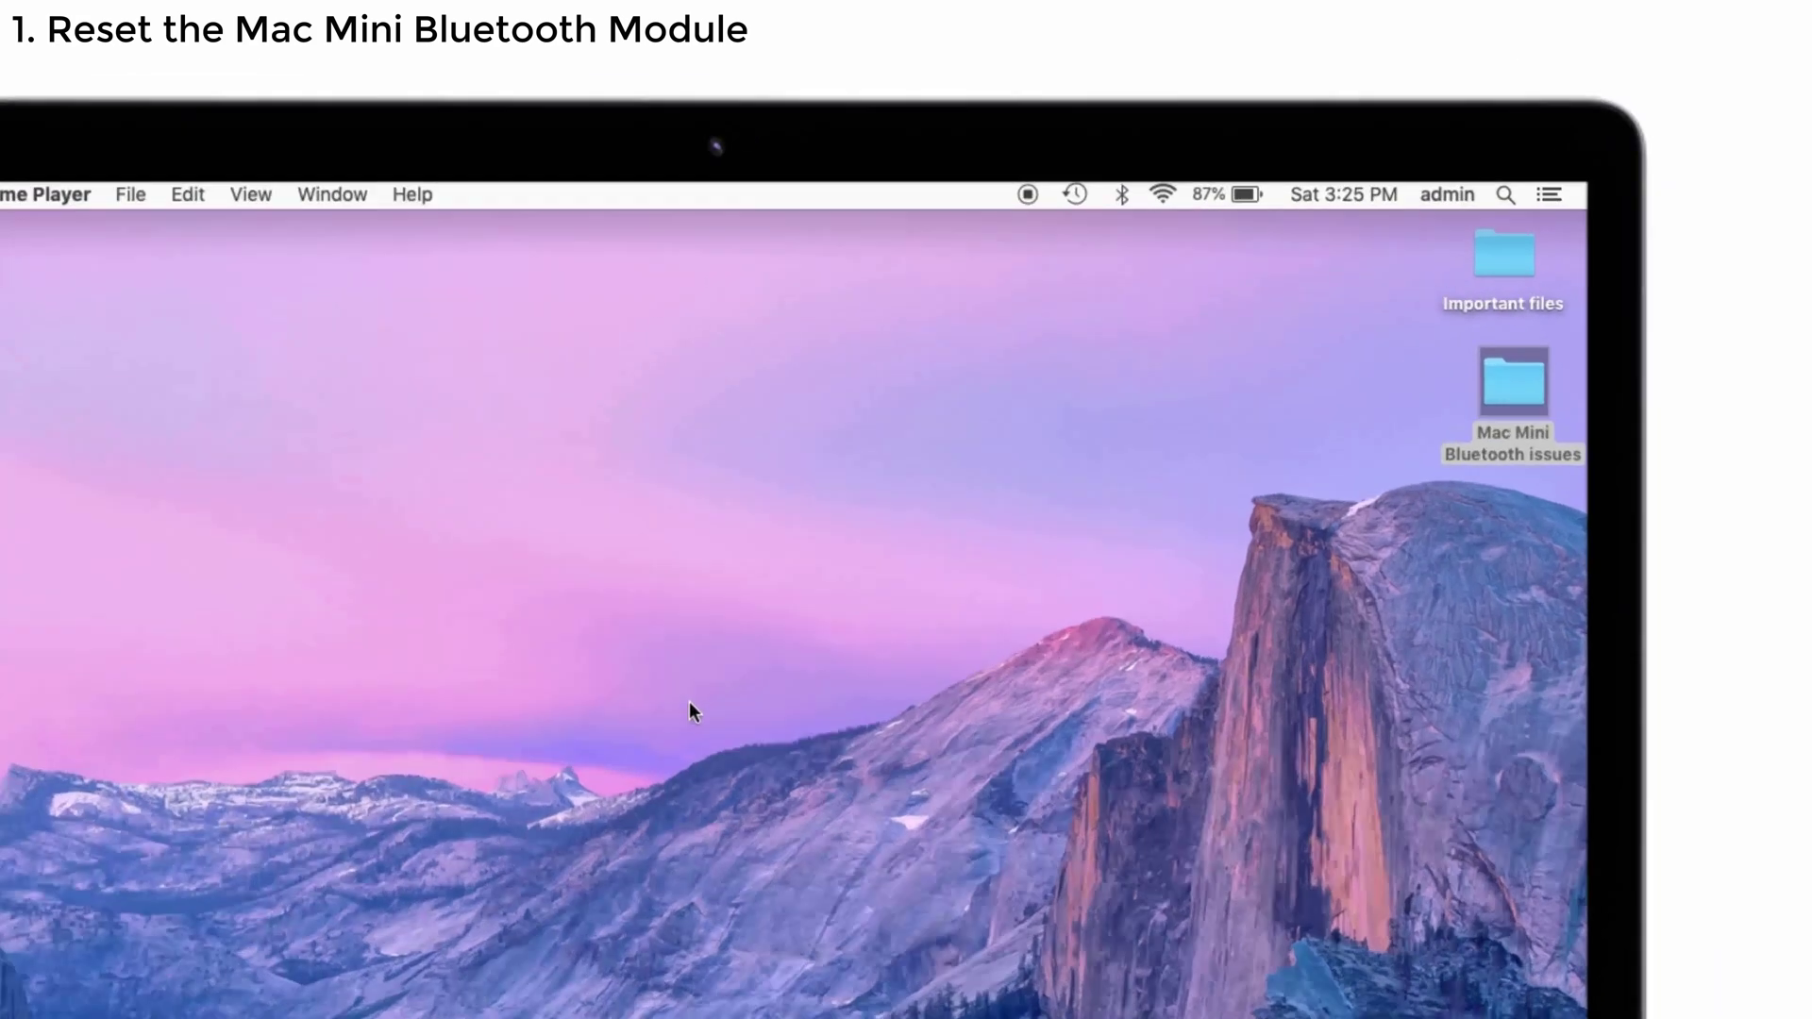
mouse_move(1121, 192)
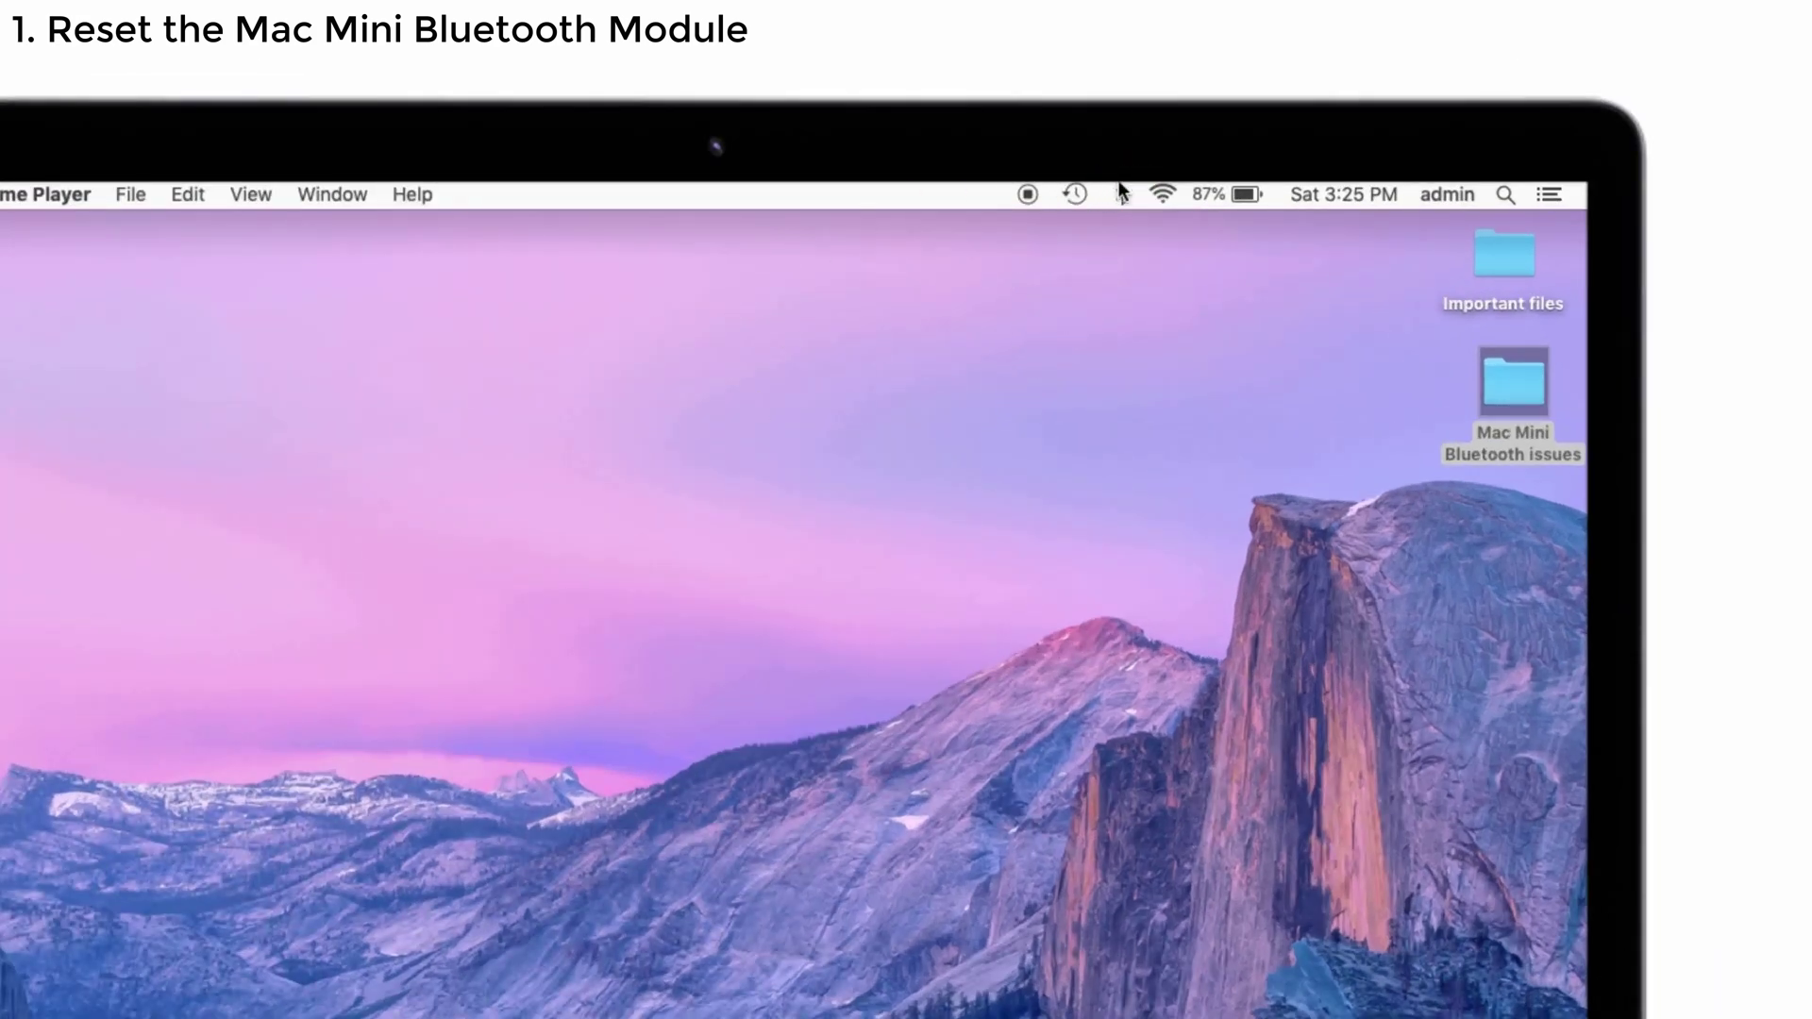
Turn Wi-Fi off from the menu bar icon, then turn it back on to reconnect.
click(921, 193)
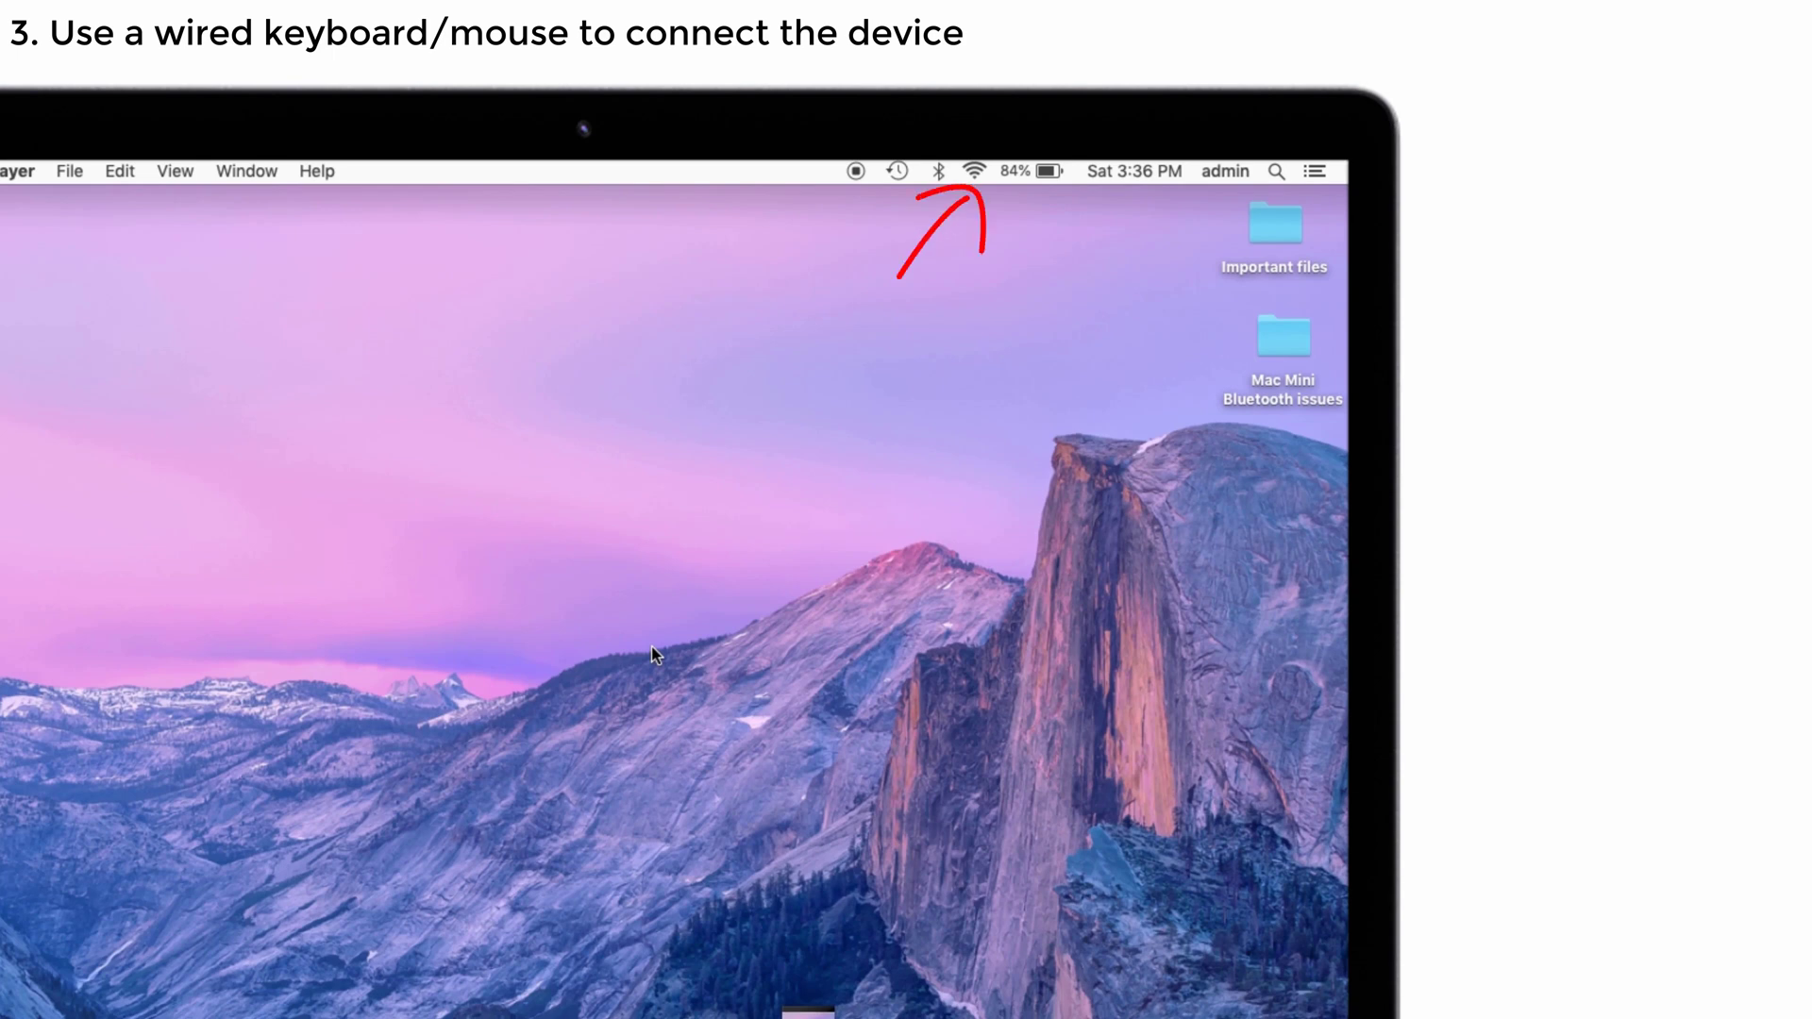
click(938, 171)
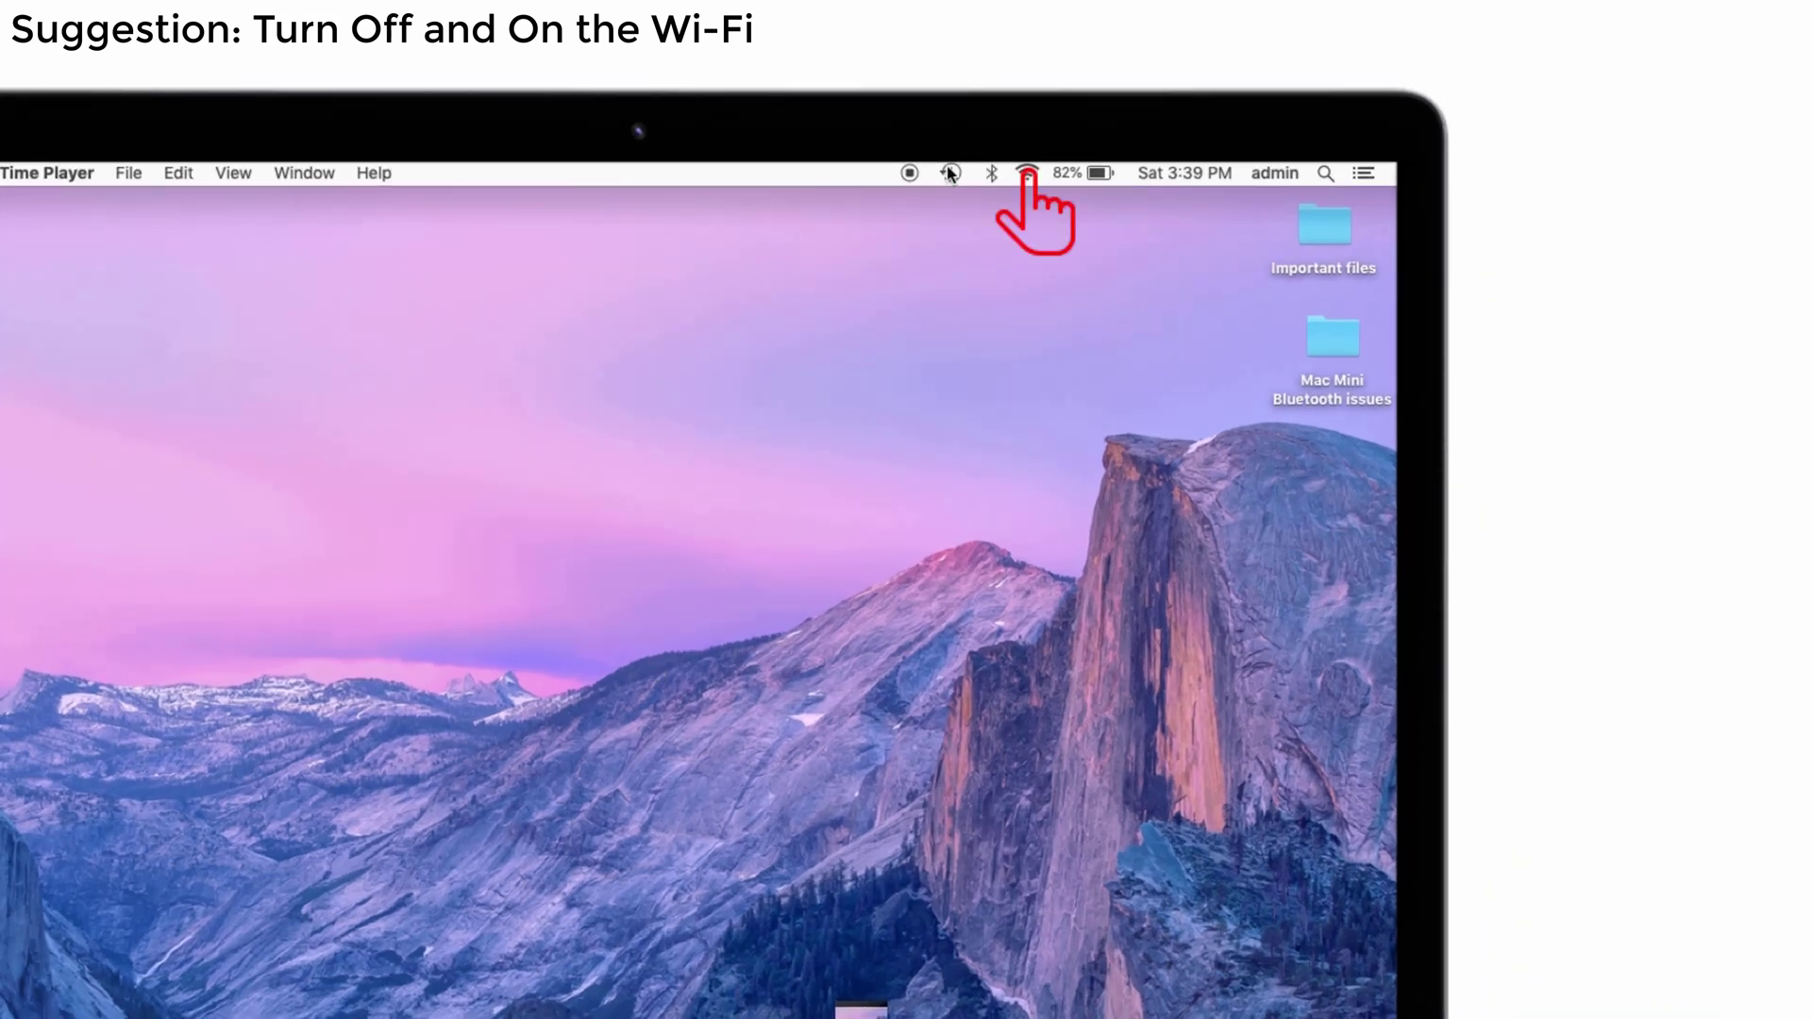
click(1026, 174)
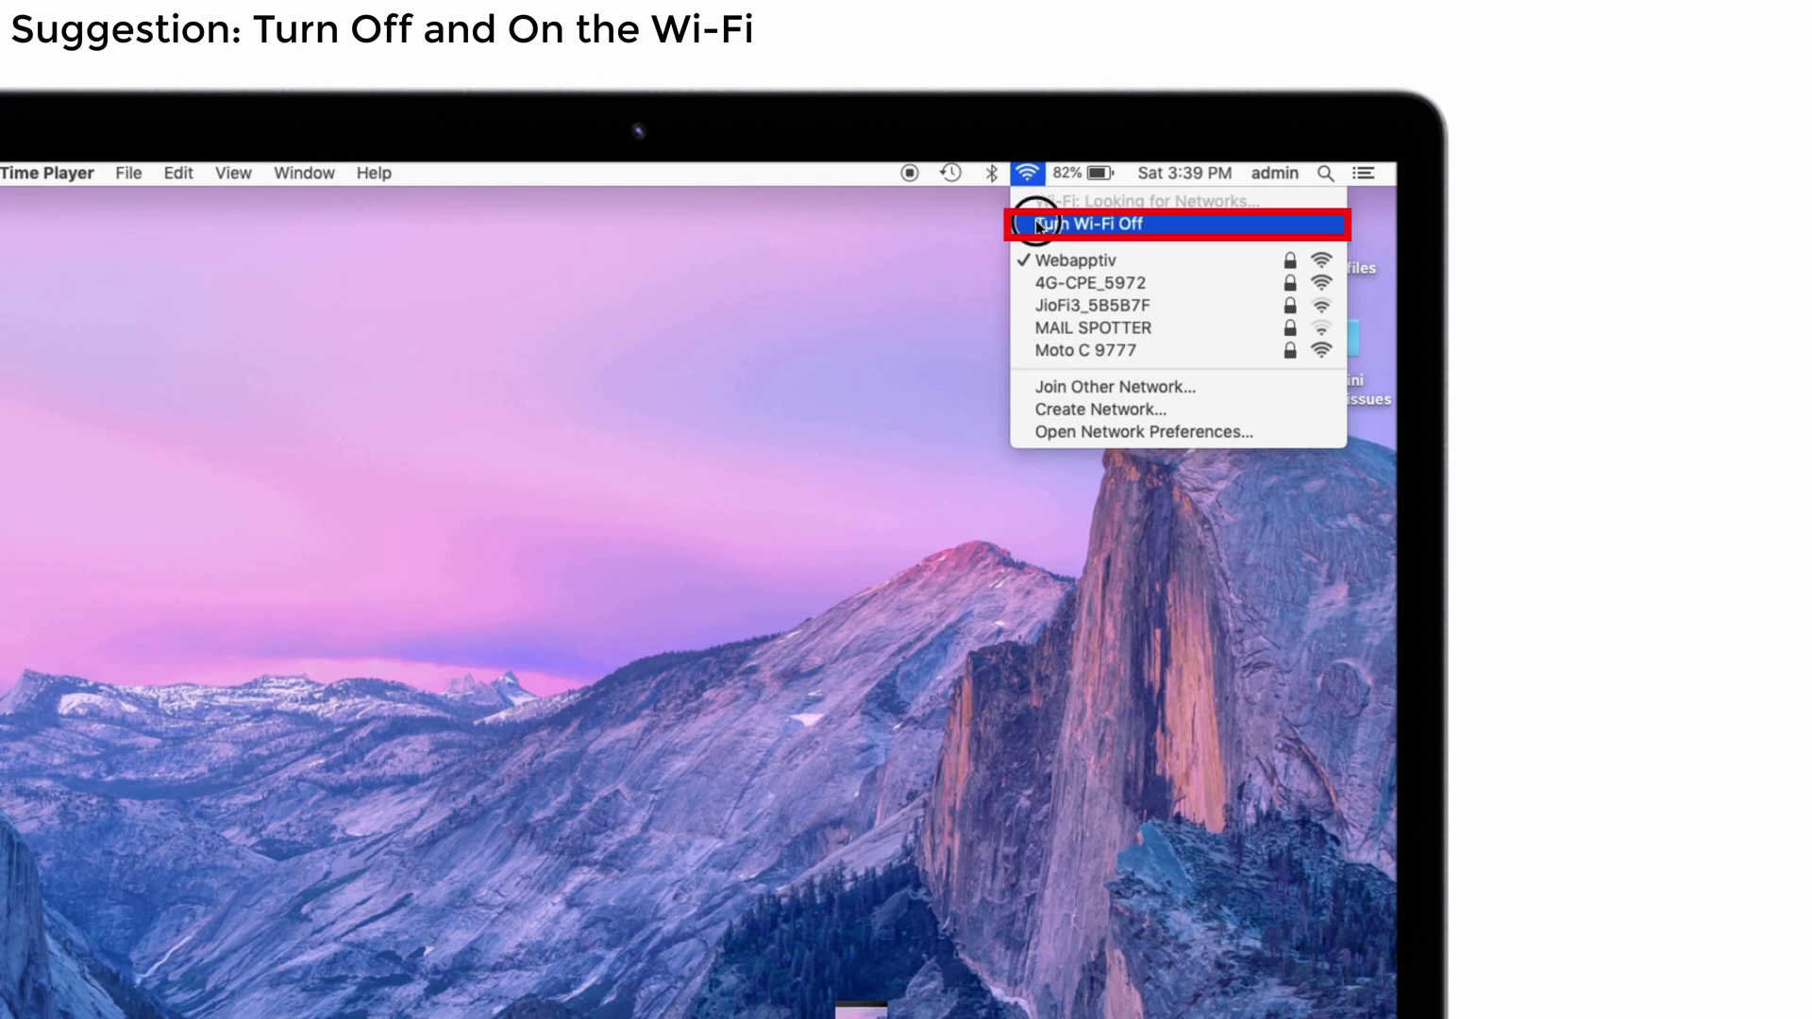
click(1092, 225)
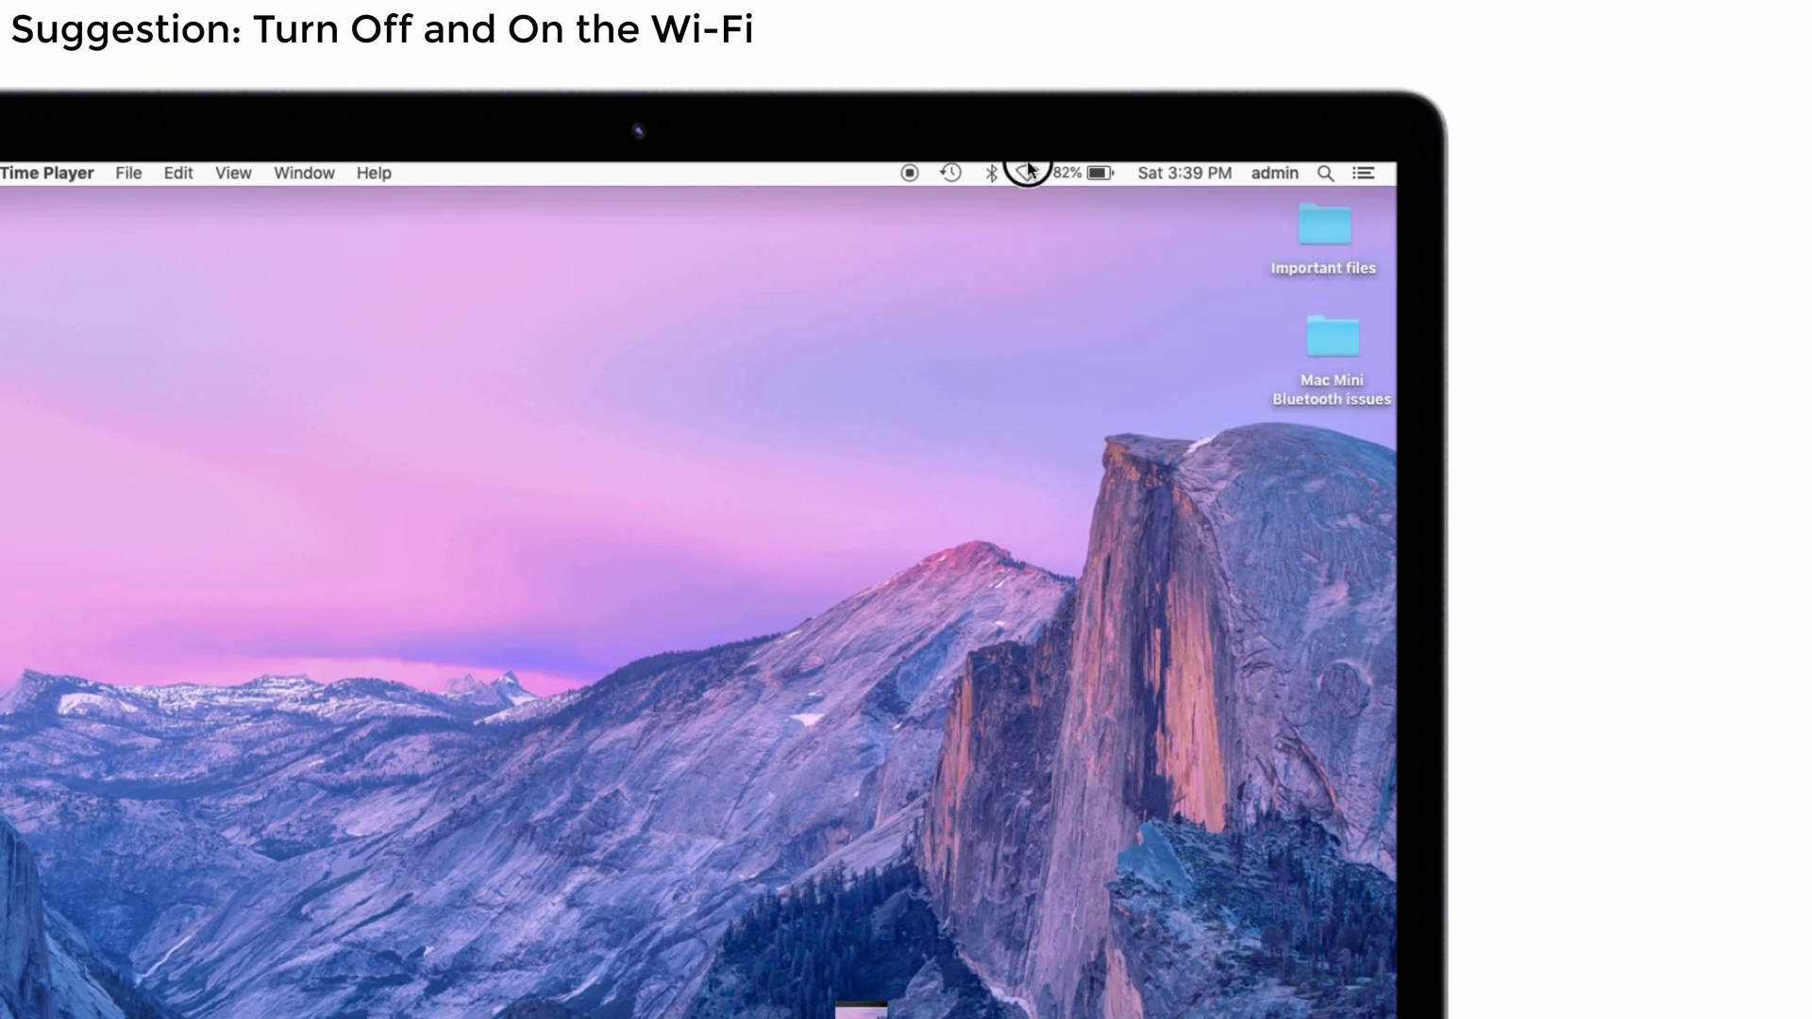
click(1026, 171)
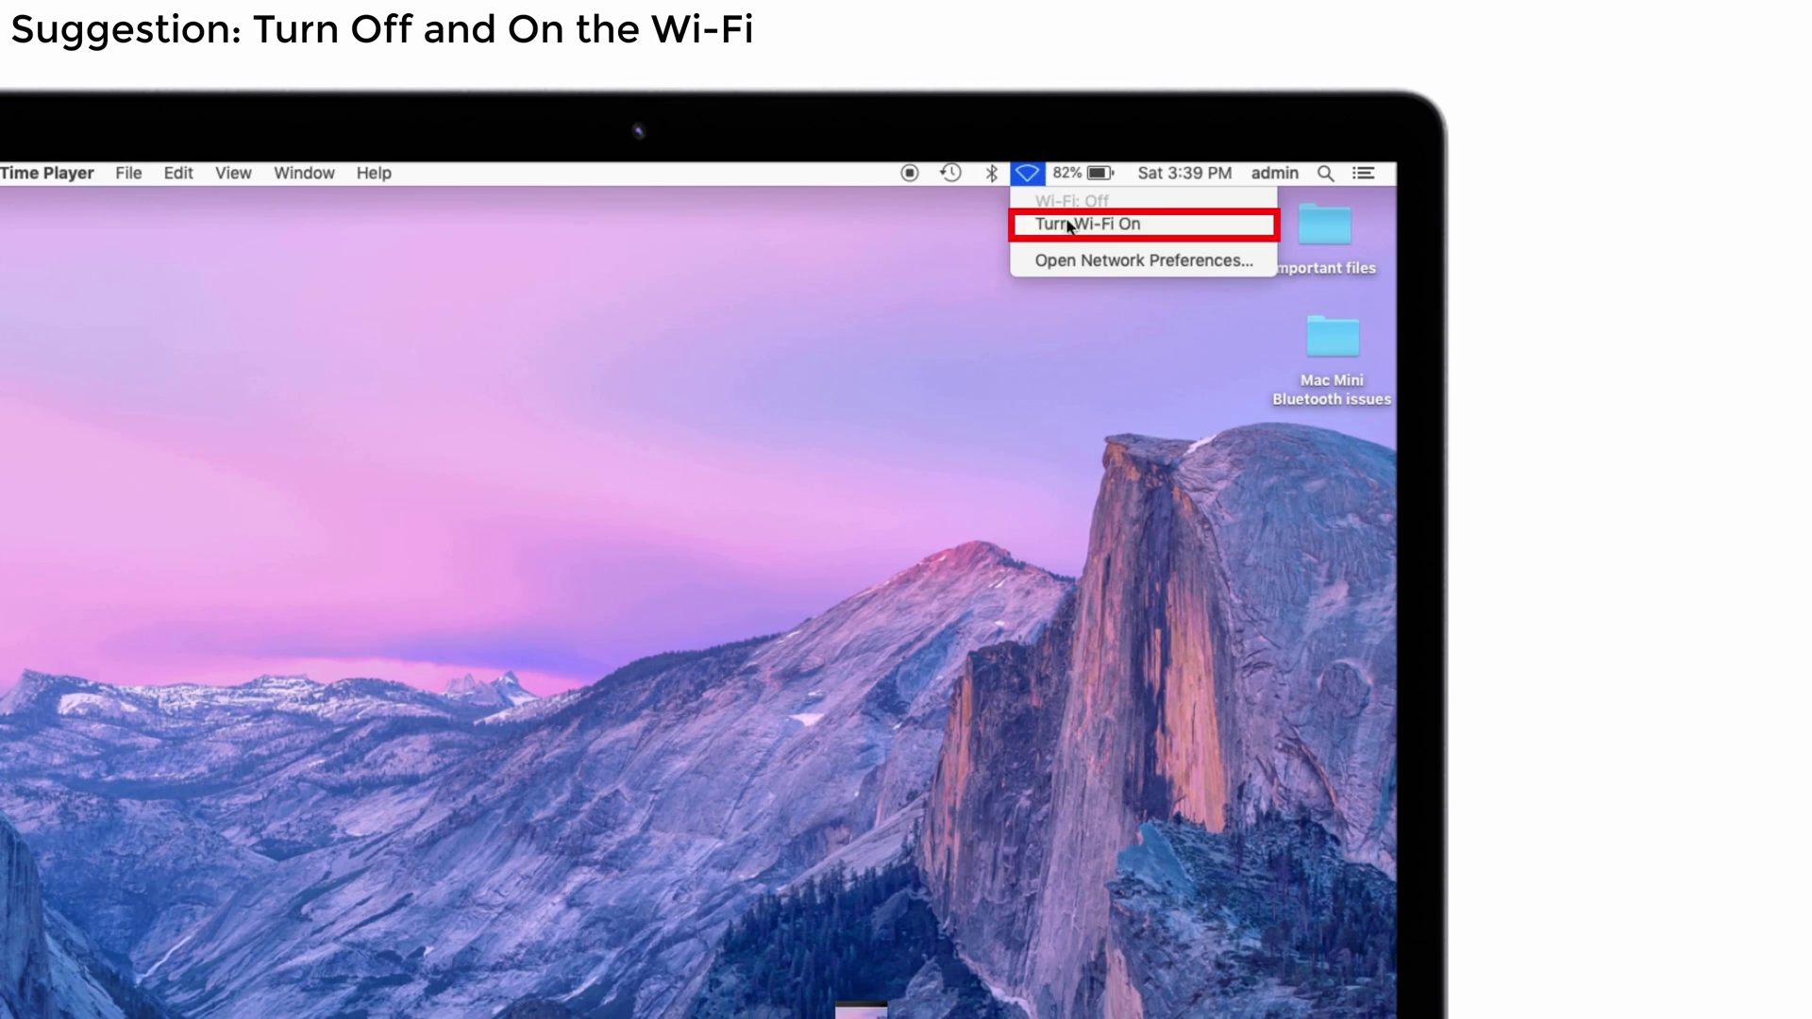
click(1084, 223)
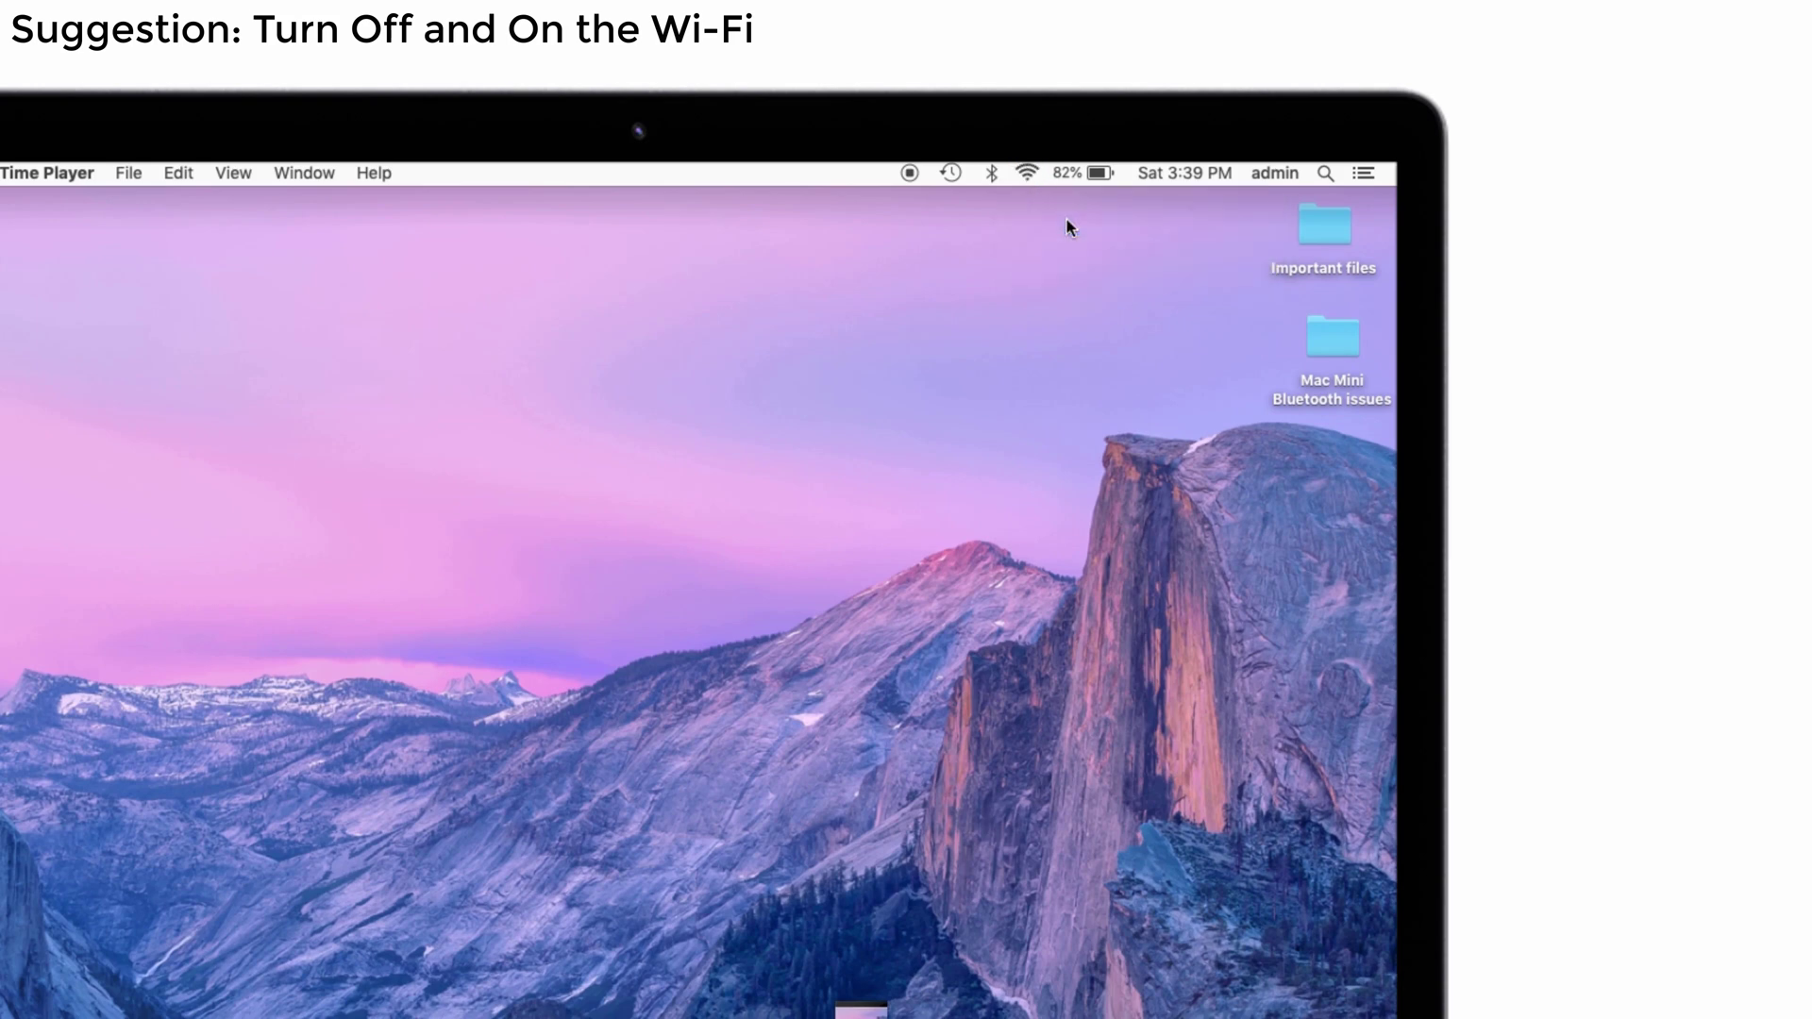